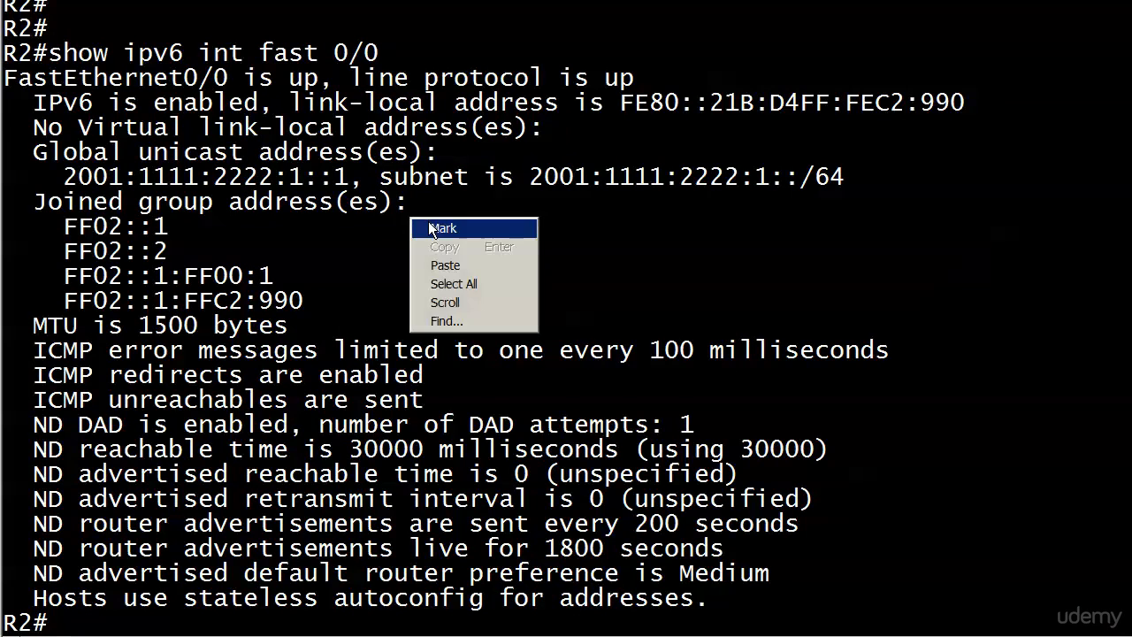
- Mark R2's link-local address FE80::21B:D4FF:FEC2:990, then re-mark only its FE80 prefix
click(443, 228)
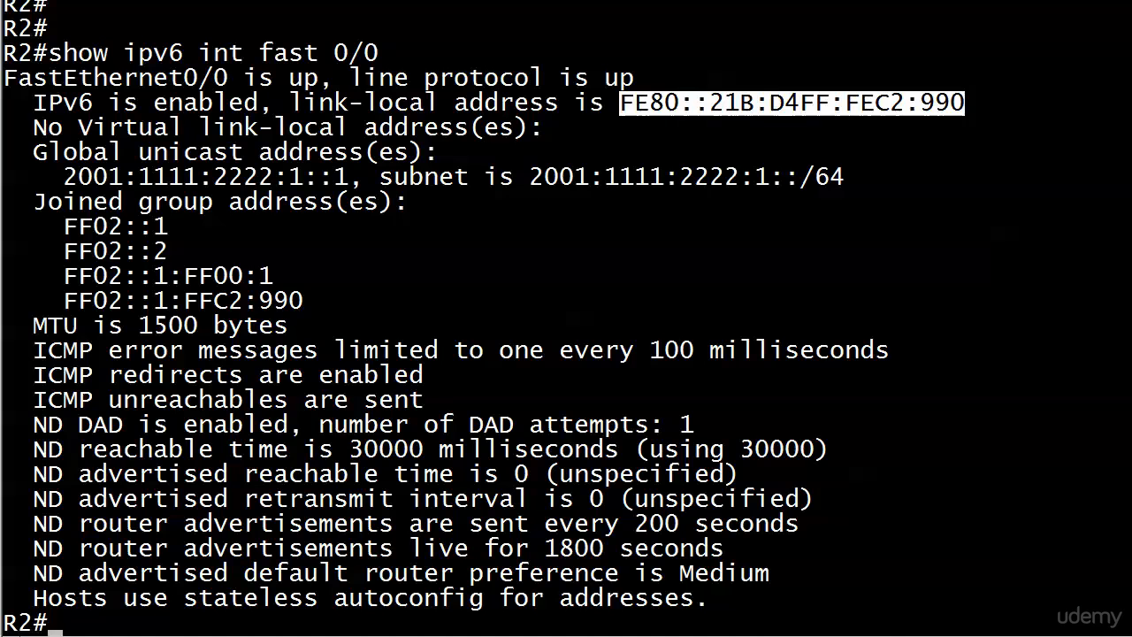
mouse_move(749, 445)
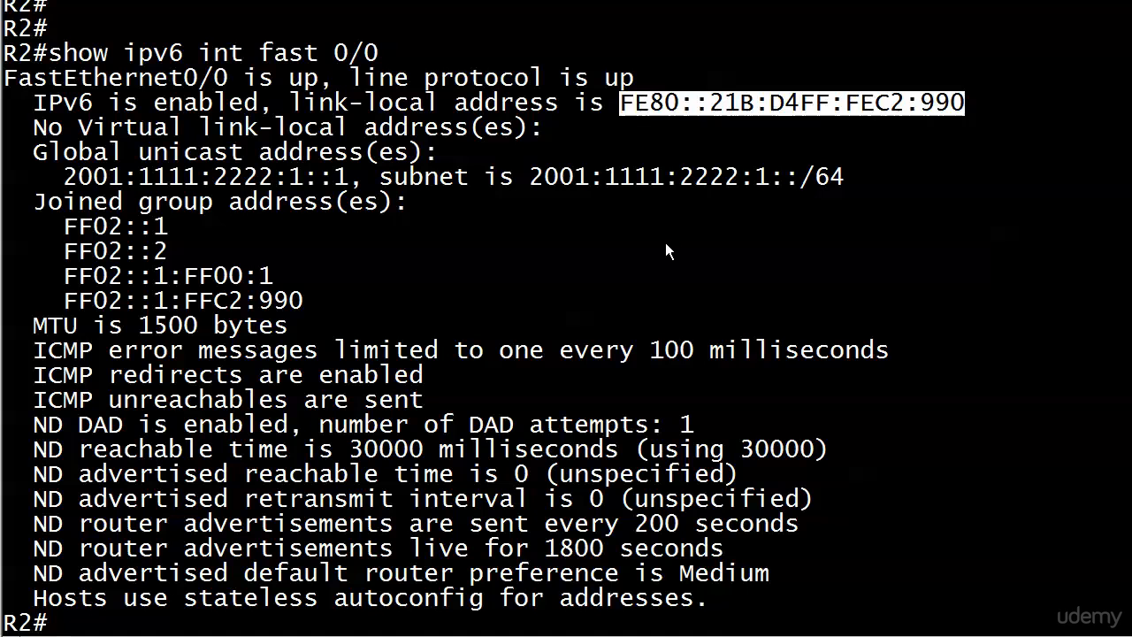
right_click(699, 257)
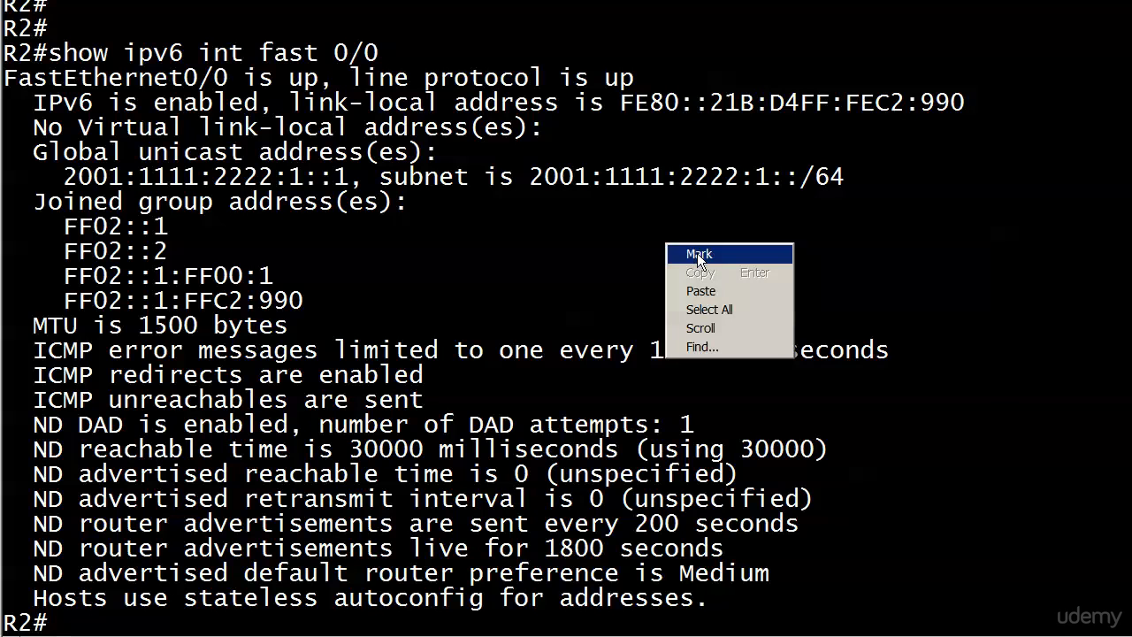
click(698, 255)
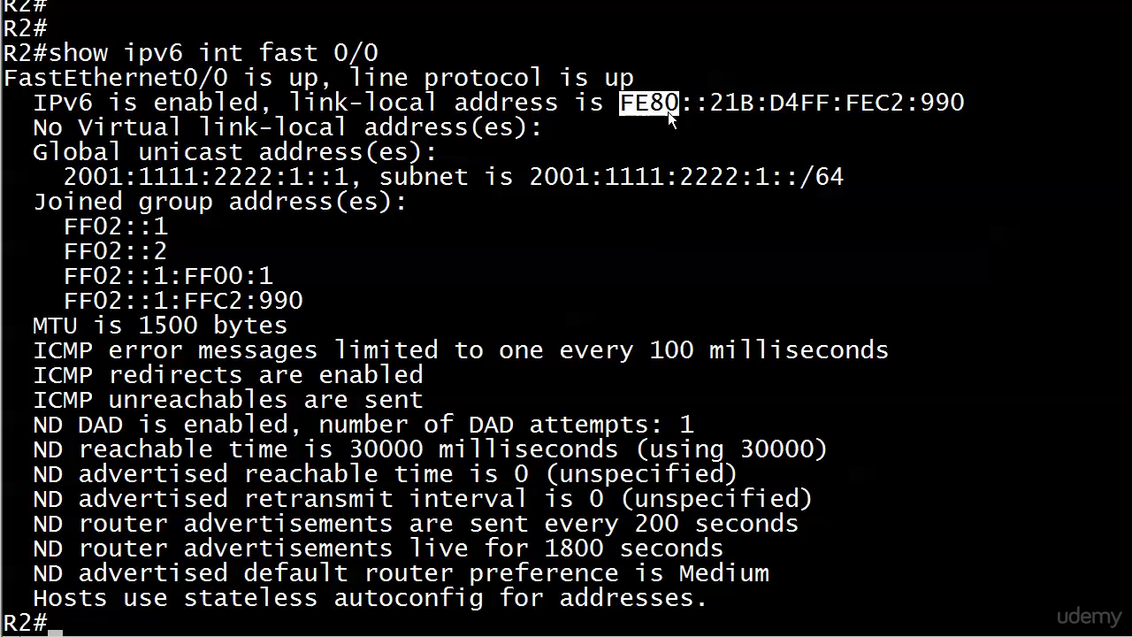